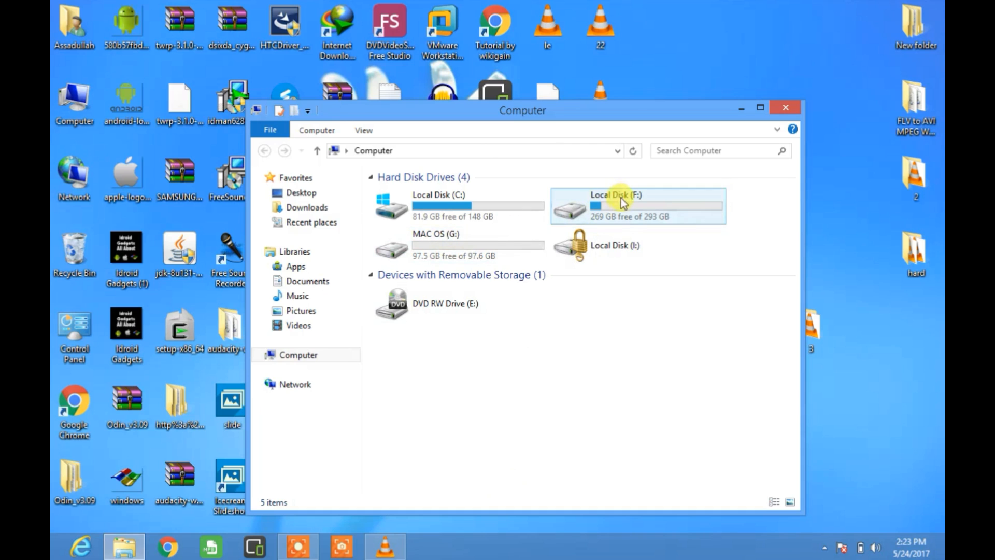
mouse_move(601, 274)
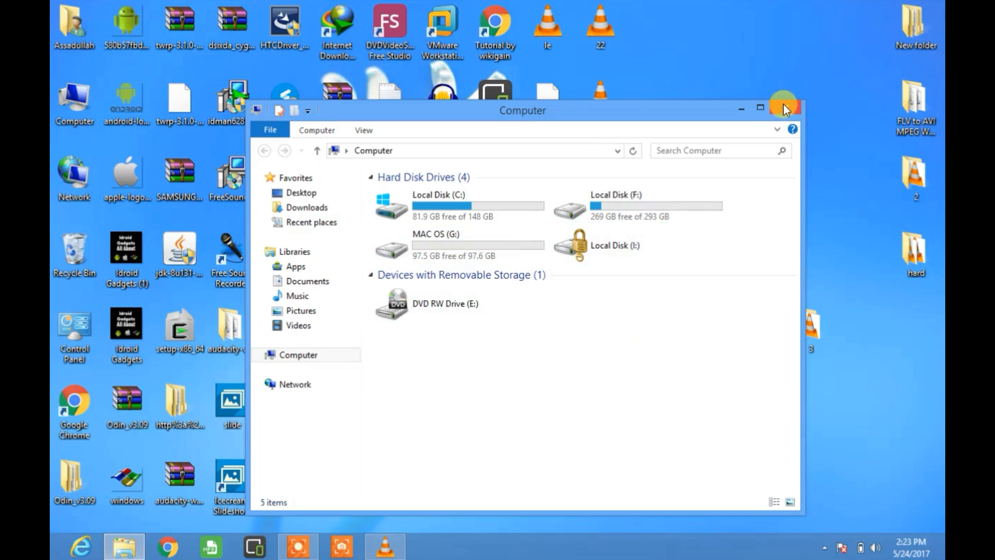
Close the Computer window listing the drives, returning to the desktop
left_click(740, 107)
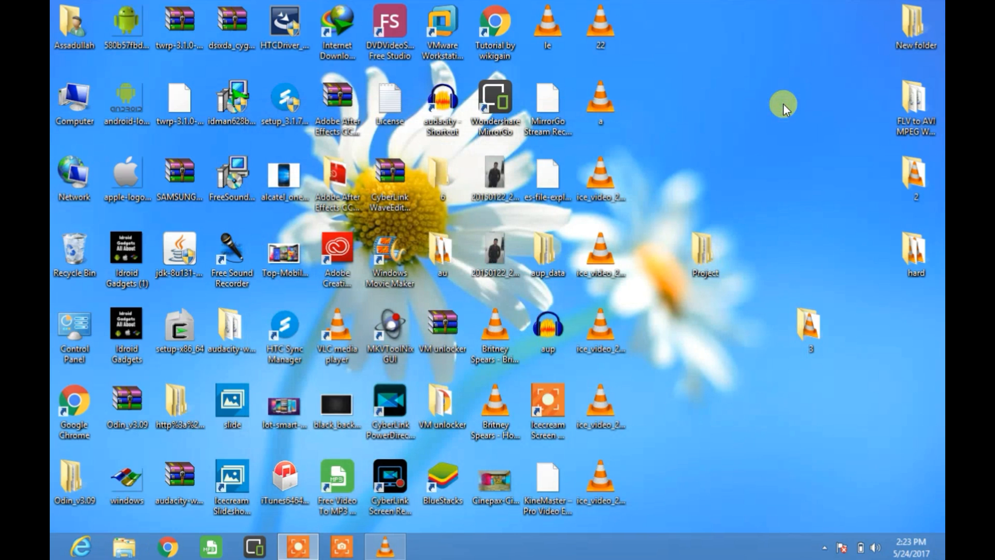